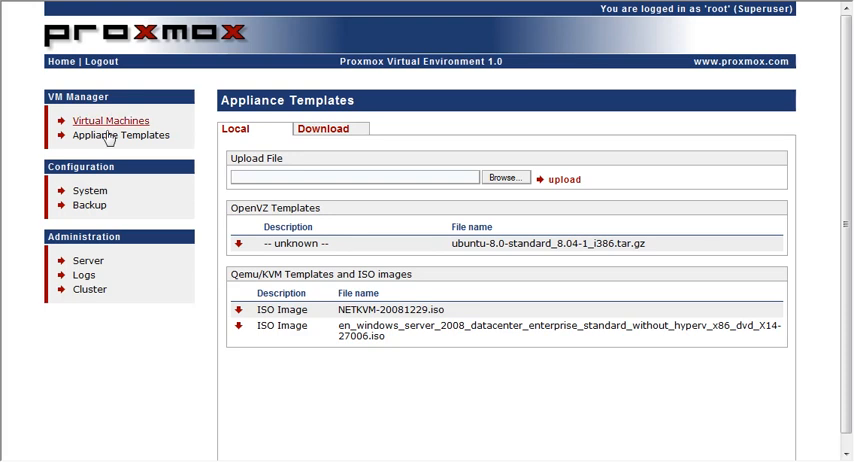
# - Review the VM list, the Create form's virtualization types, and the uploaded appliance templates and ISOs
pyautogui.click(108, 120)
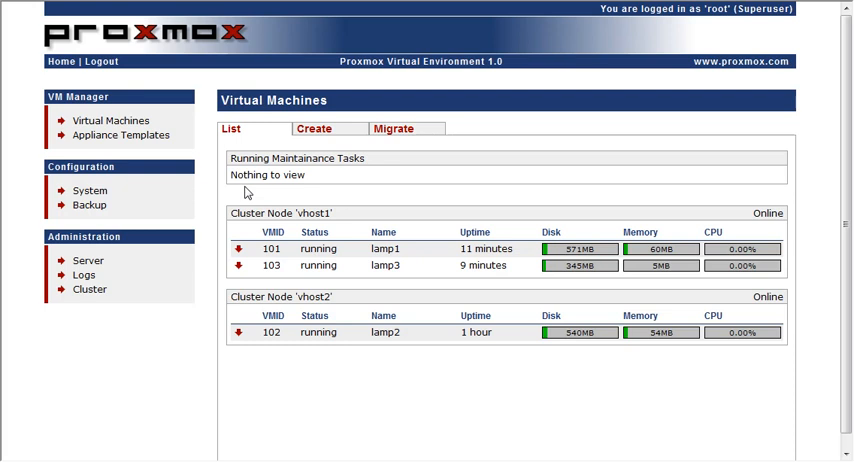
pyautogui.moveTo(310, 176)
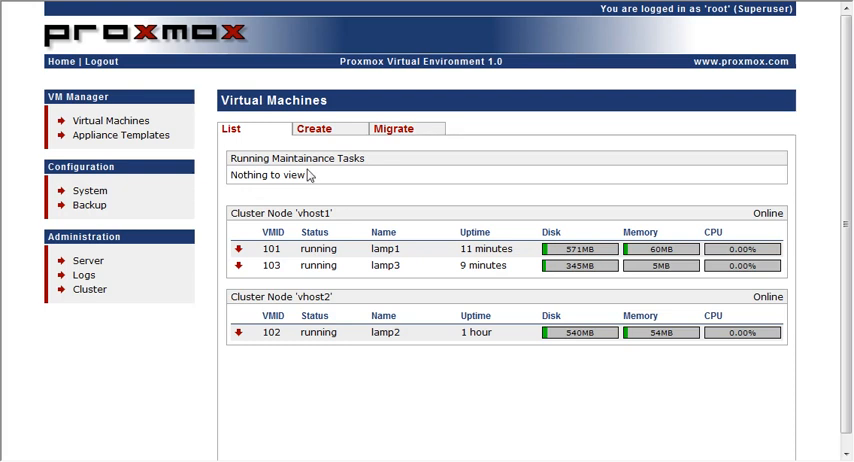
pyautogui.click(316, 128)
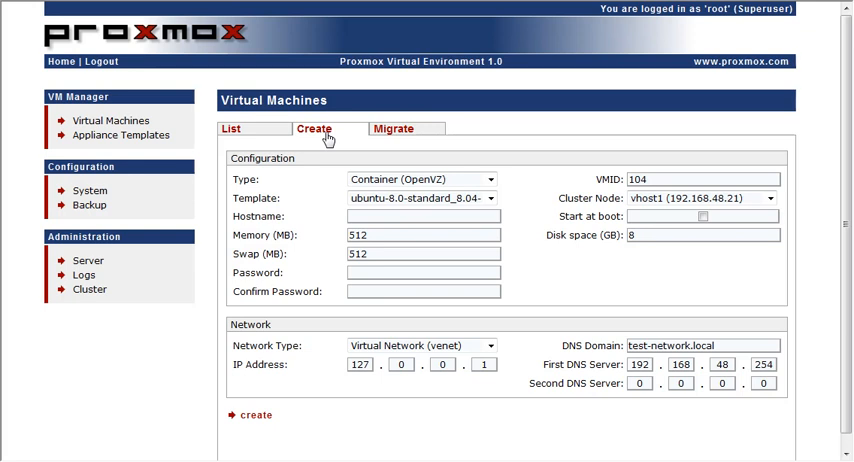
pyautogui.click(420, 180)
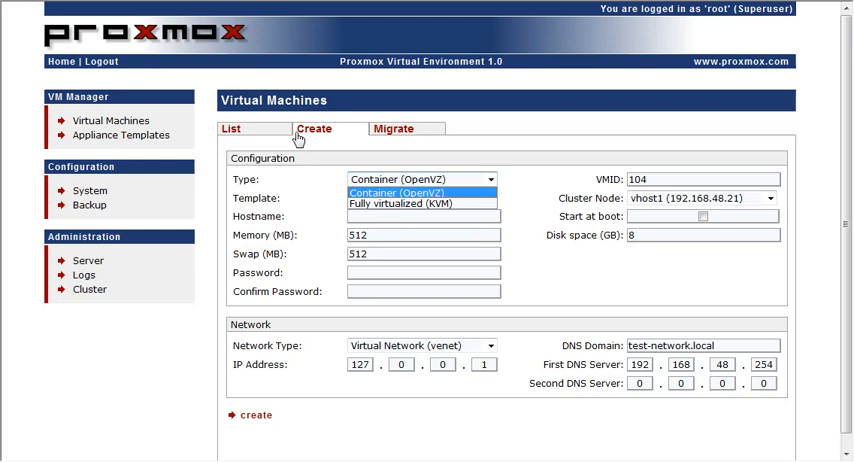
pyautogui.moveTo(94, 132)
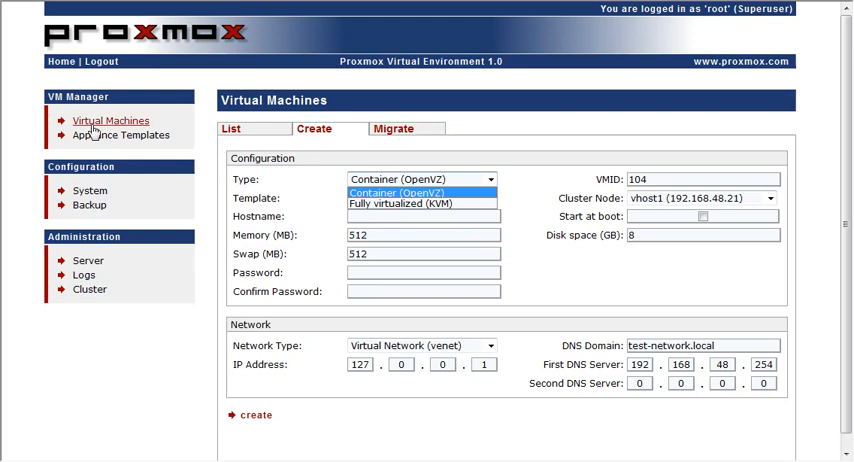
pyautogui.click(120, 136)
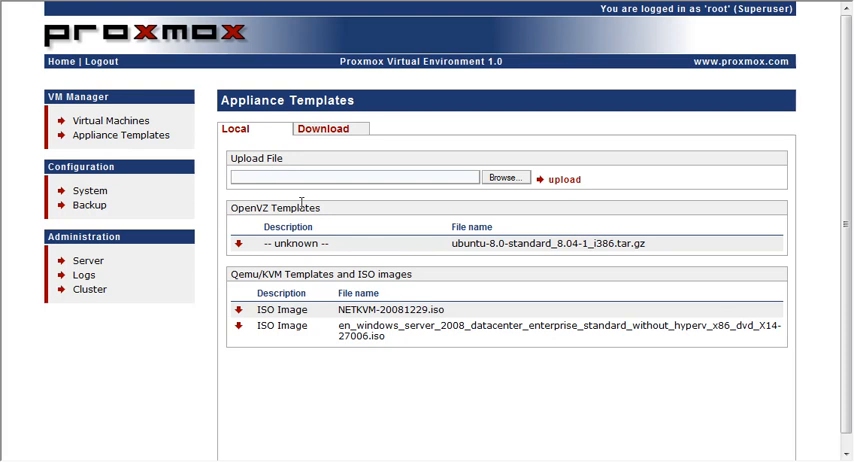
pyautogui.moveTo(196, 158)
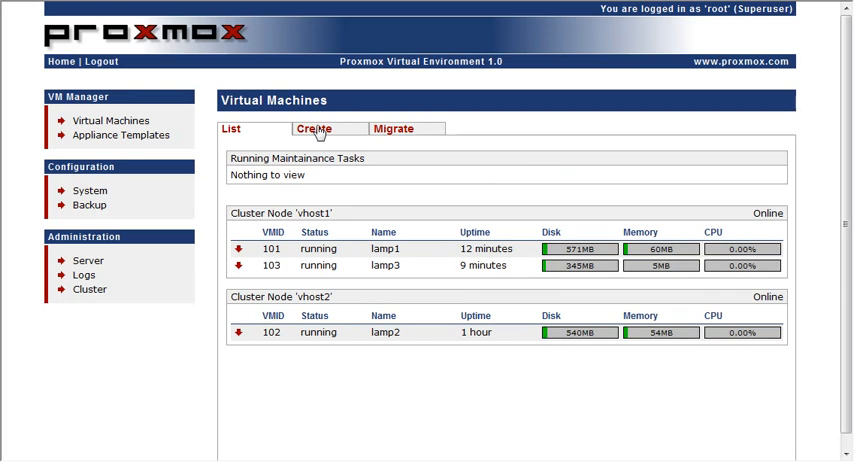
# - Start a fully virtualized (KVM) machine booting from the Windows Server 2008 ISO
pyautogui.click(316, 128)
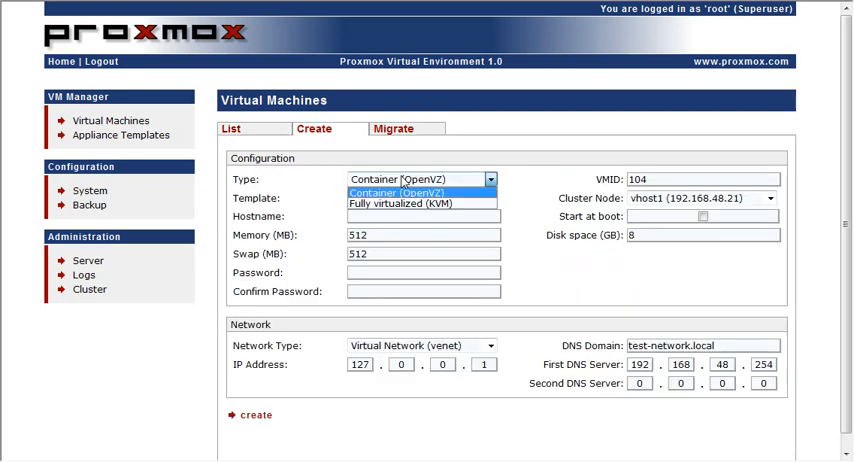
pyautogui.moveTo(402, 204)
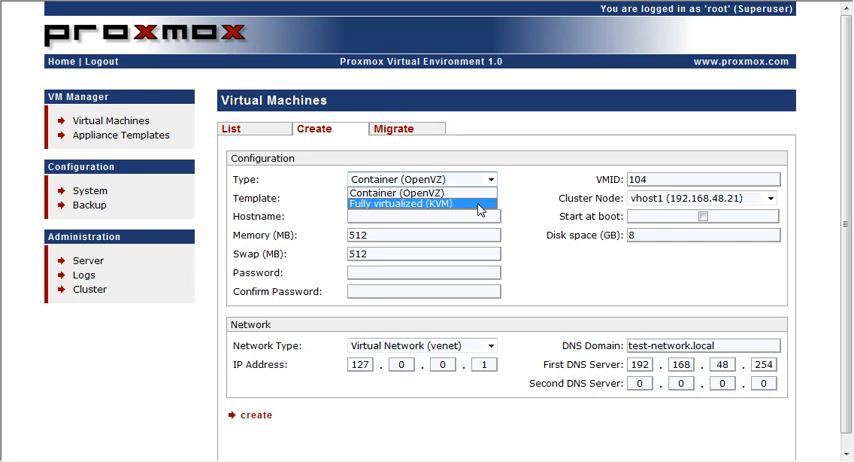
pyautogui.click(404, 204)
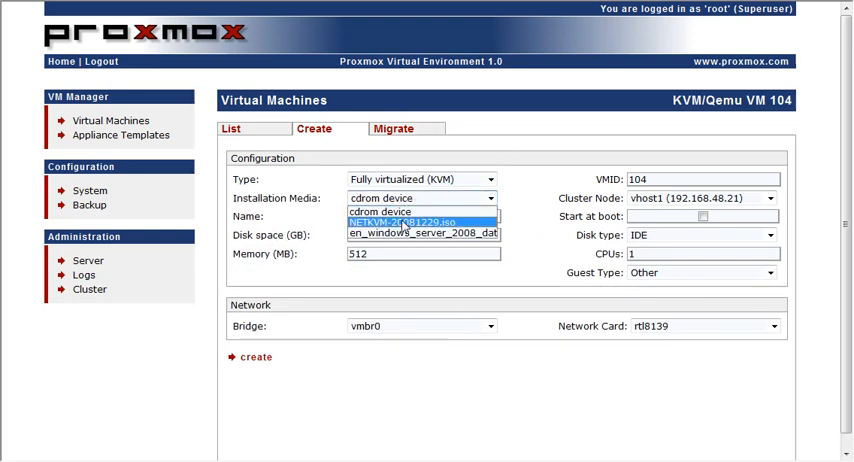
pyautogui.click(420, 232)
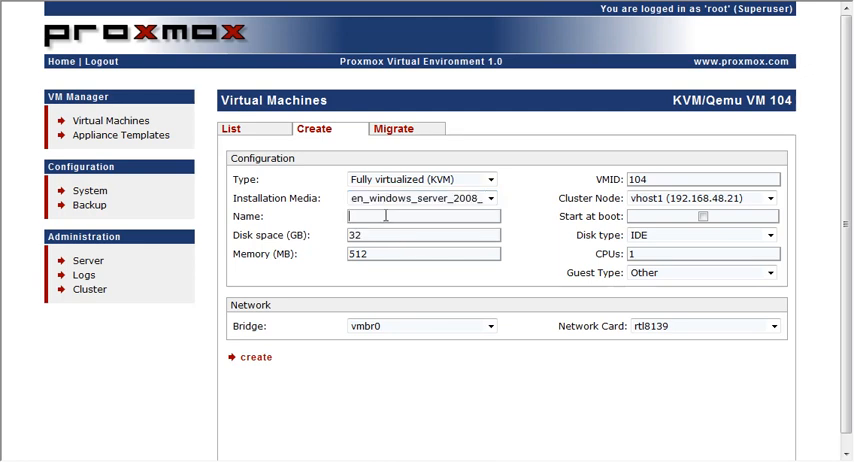
# - Name it S2k8_demo with 1024 MB memory, Windows 2008 guest type and virtio network card
pyautogui.write('S')
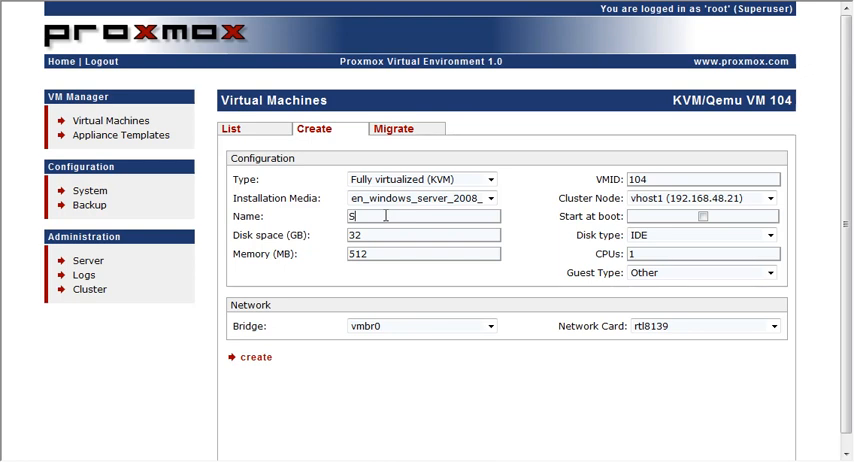
pyautogui.write('2k8_')
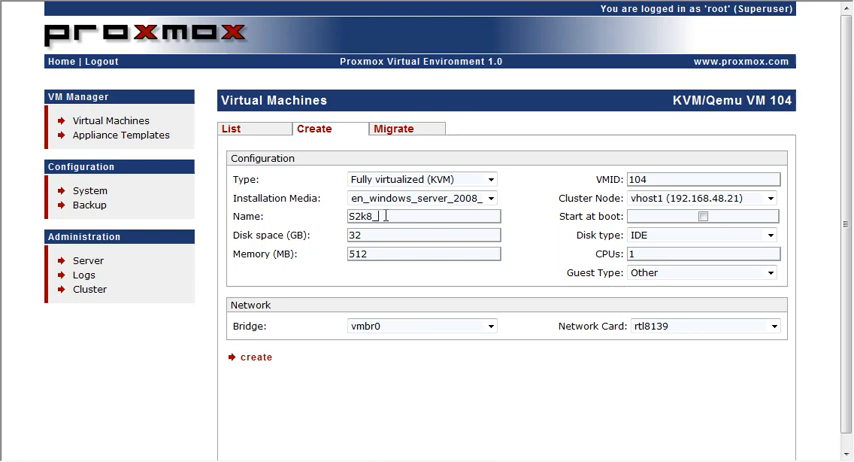
pyautogui.write('demo')
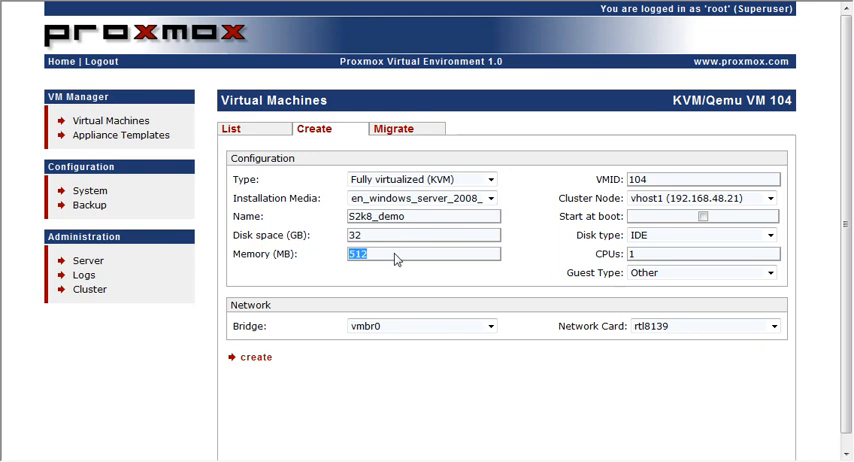
pyautogui.write('1024')
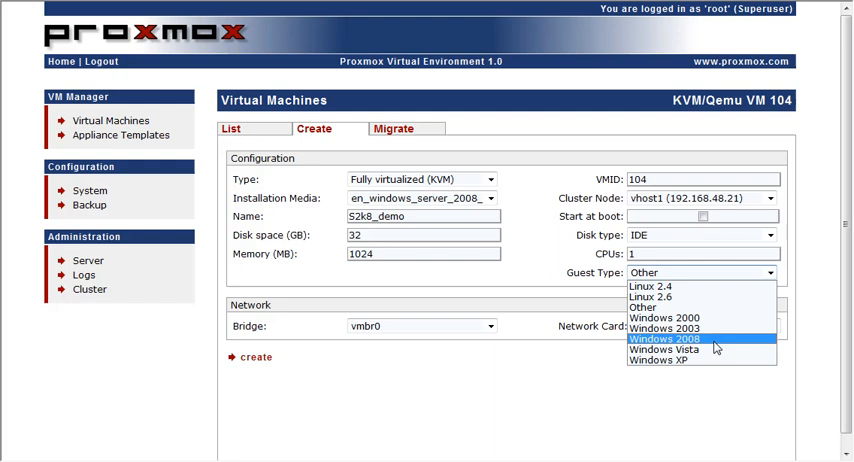
pyautogui.click(664, 338)
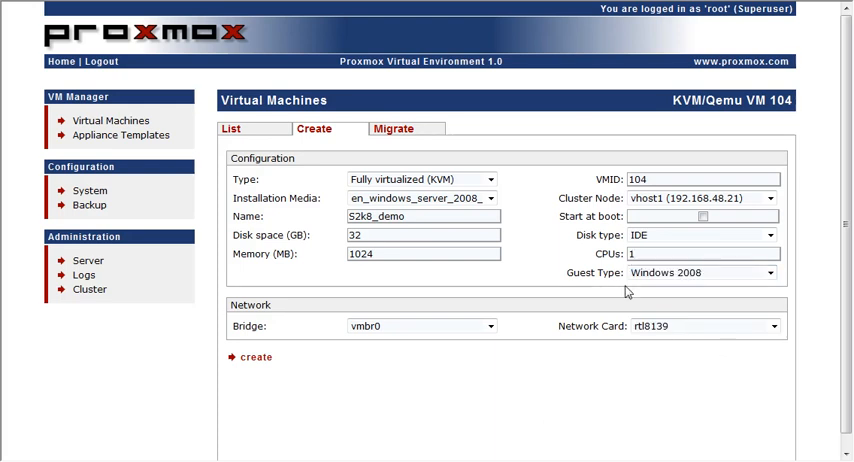
pyautogui.click(704, 326)
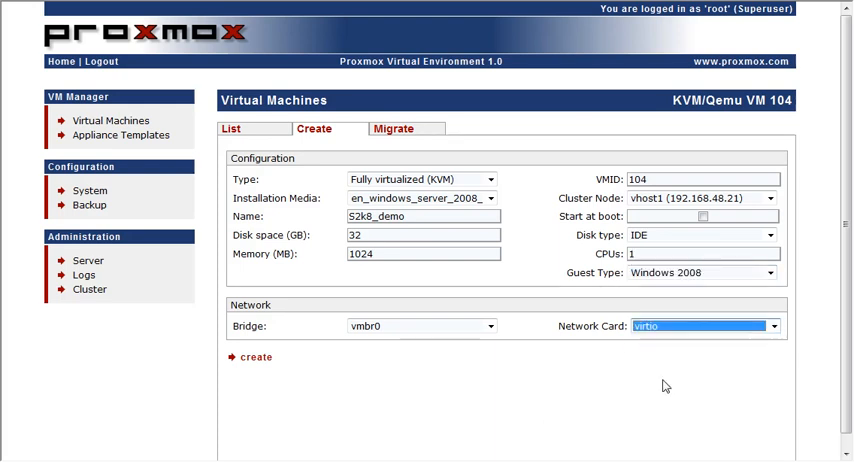
pyautogui.moveTo(252, 356)
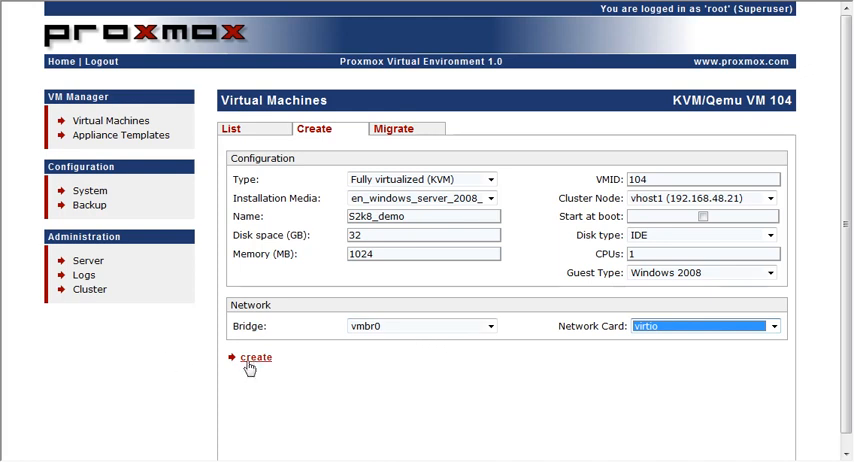
# - Create VM 104 S2k8_demo and start it from its row menu in the list
pyautogui.click(254, 356)
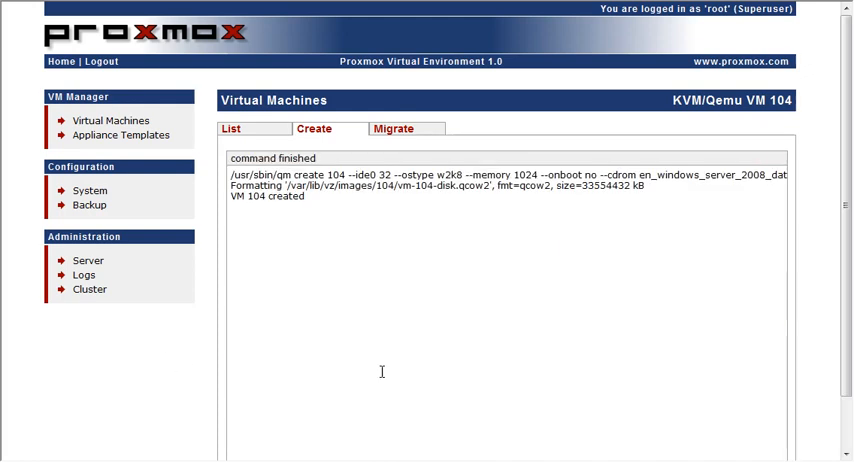
pyautogui.click(234, 128)
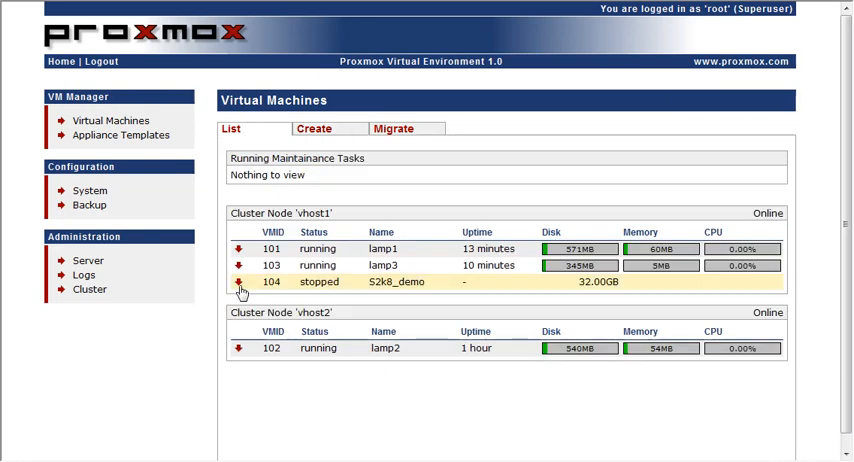
pyautogui.click(238, 282)
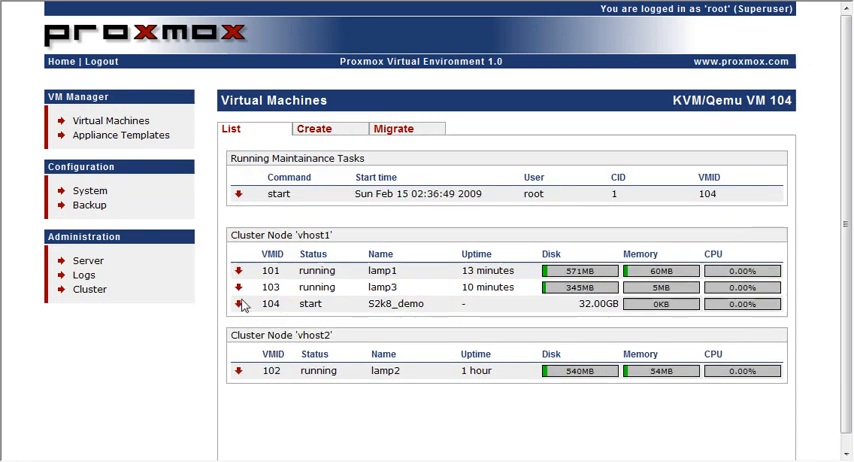
pyautogui.click(240, 304)
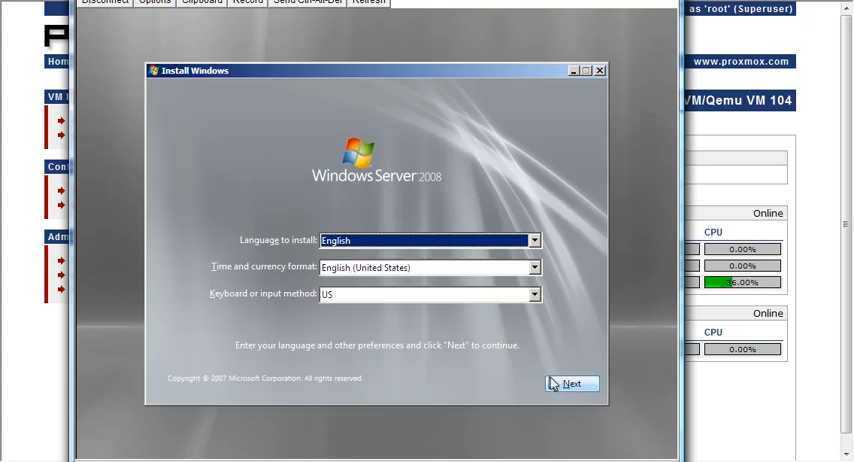
# - Accept language settings and select Windows Server 2008 Datacenter without Hyper-V (Full Installation)
pyautogui.click(570, 384)
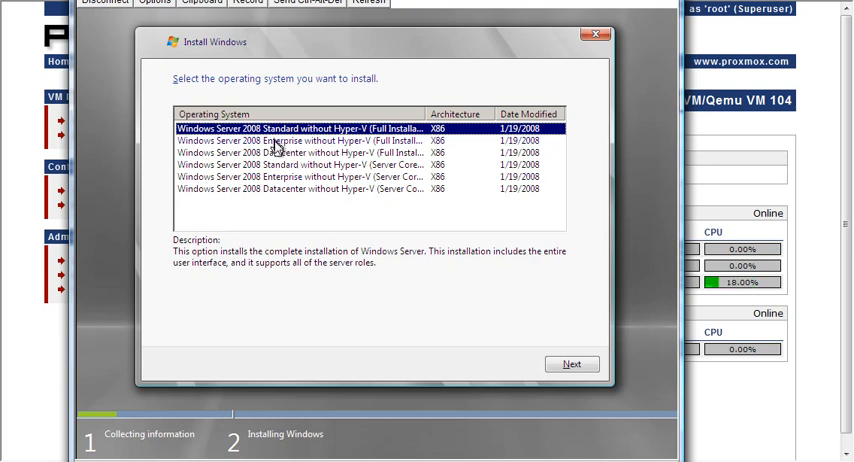
pyautogui.click(300, 140)
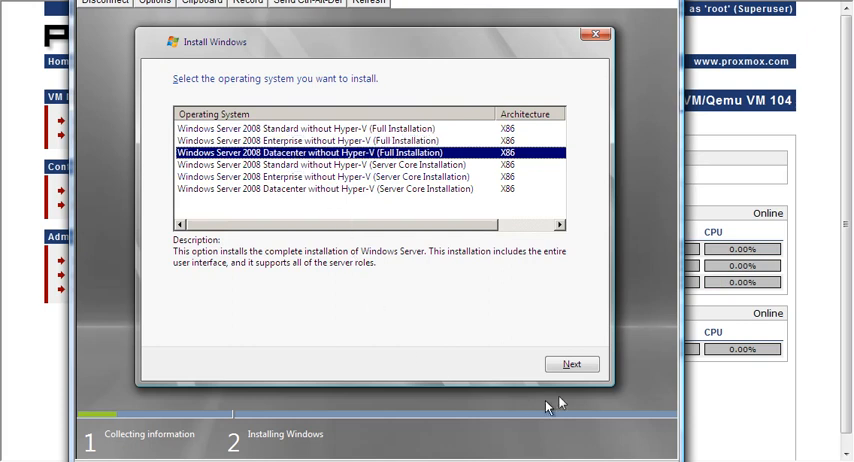
# - Accept the license terms and install onto Disk 0's 32 GB unallocated space
pyautogui.click(572, 364)
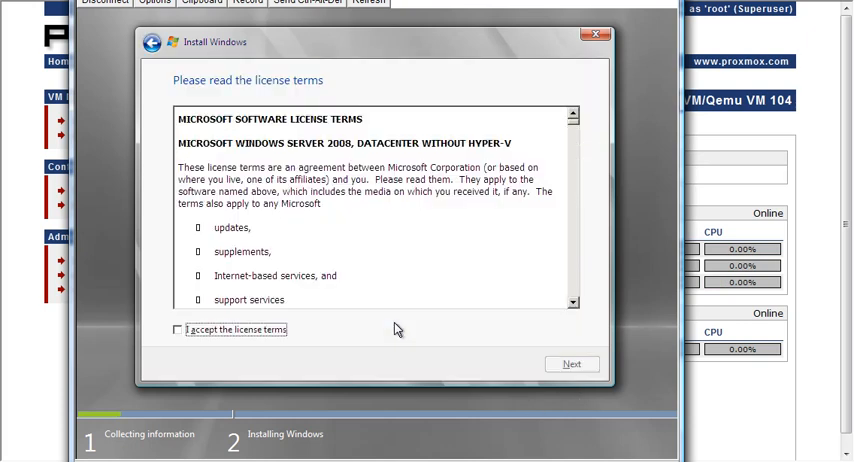
pyautogui.click(178, 330)
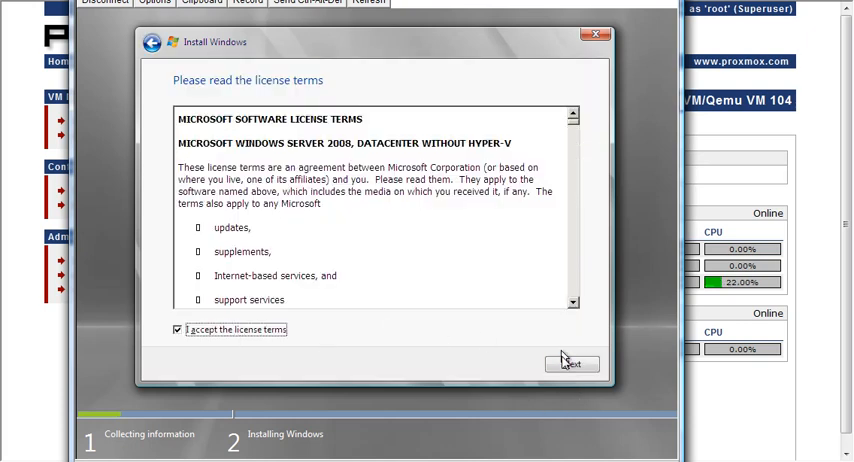
pyautogui.click(572, 364)
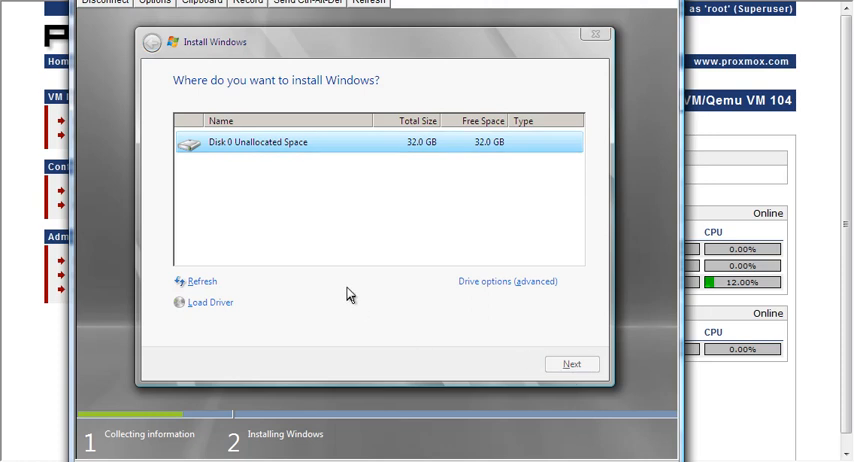
pyautogui.moveTo(252, 186)
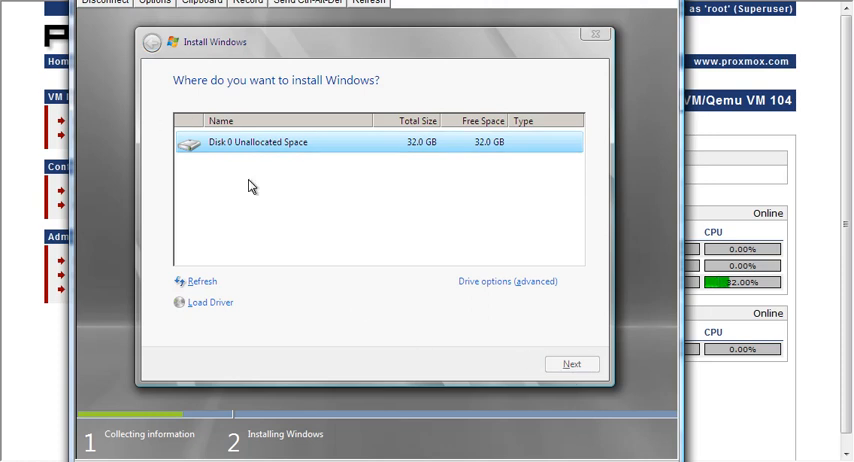
pyautogui.click(572, 364)
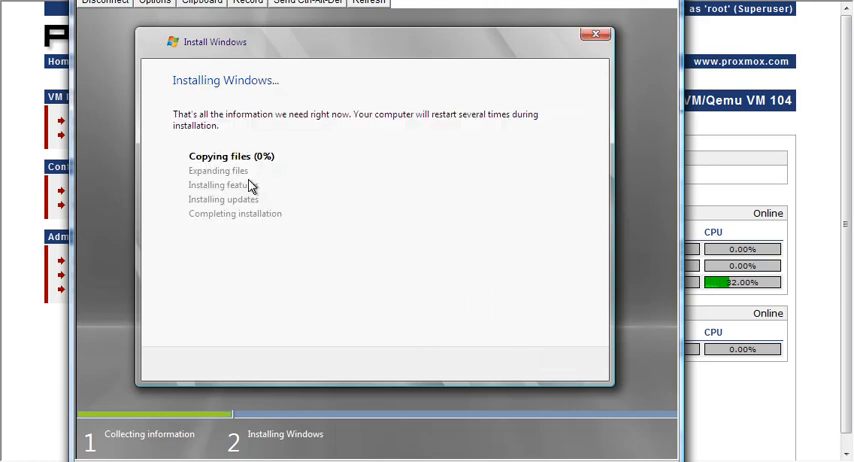